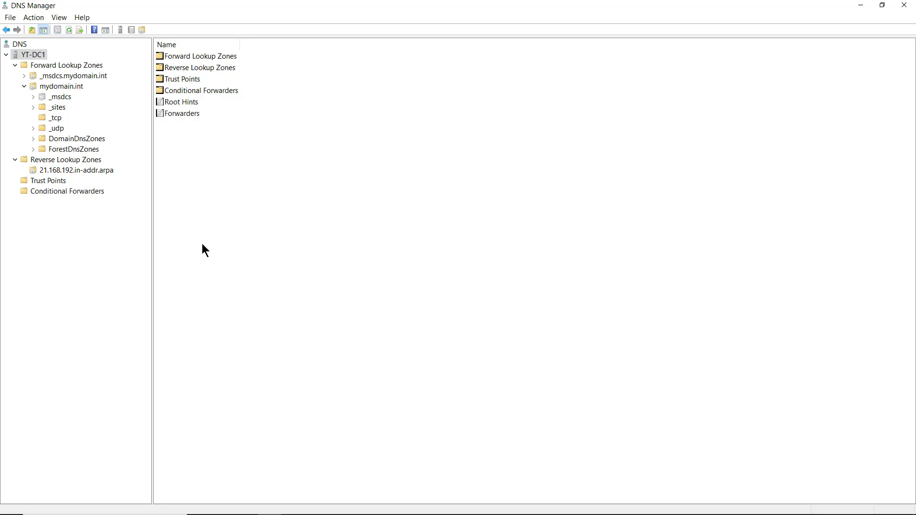
mouse_move(112, 185)
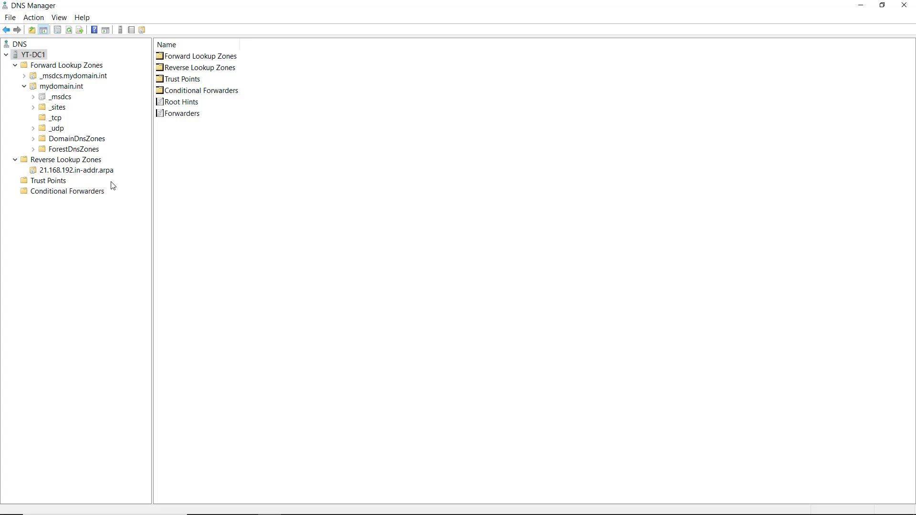
mouse_move(107, 177)
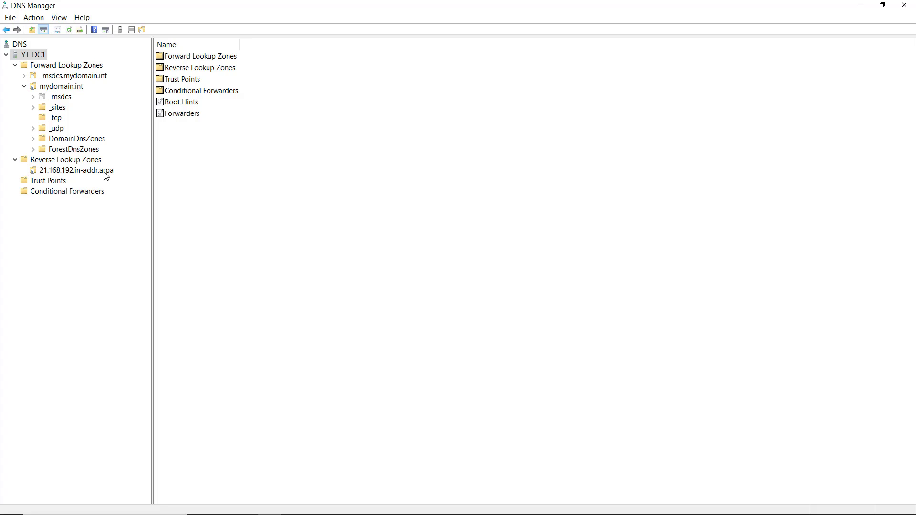
Show the 21.168.192.in-addr.arpa reverse zone, which holds only SOA and NS records
click(75, 170)
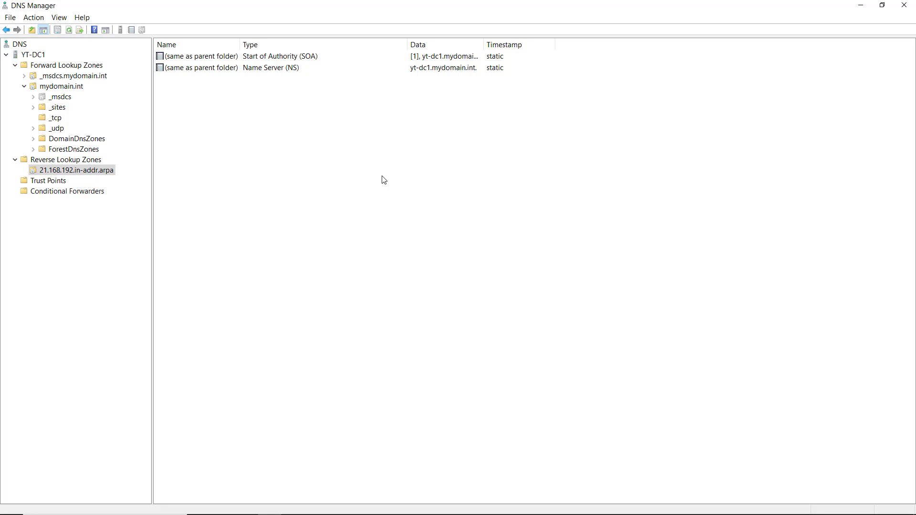
mouse_move(372, 131)
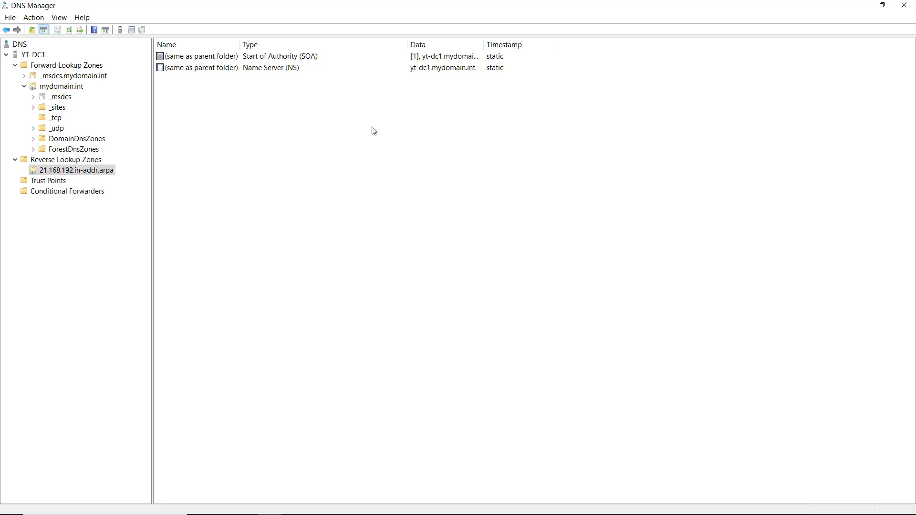
View the mydomain.int zone records, confirming Server1's host address 192.168.21.212
click(61, 86)
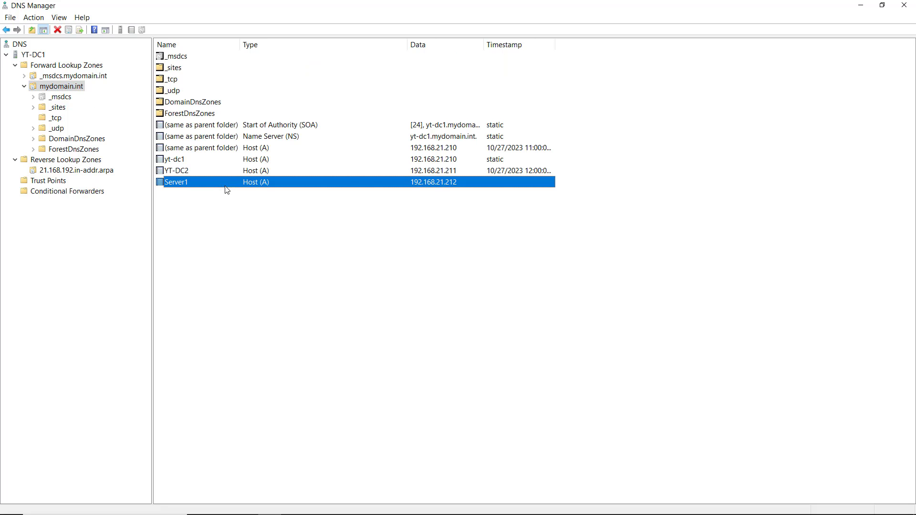
mouse_move(366, 234)
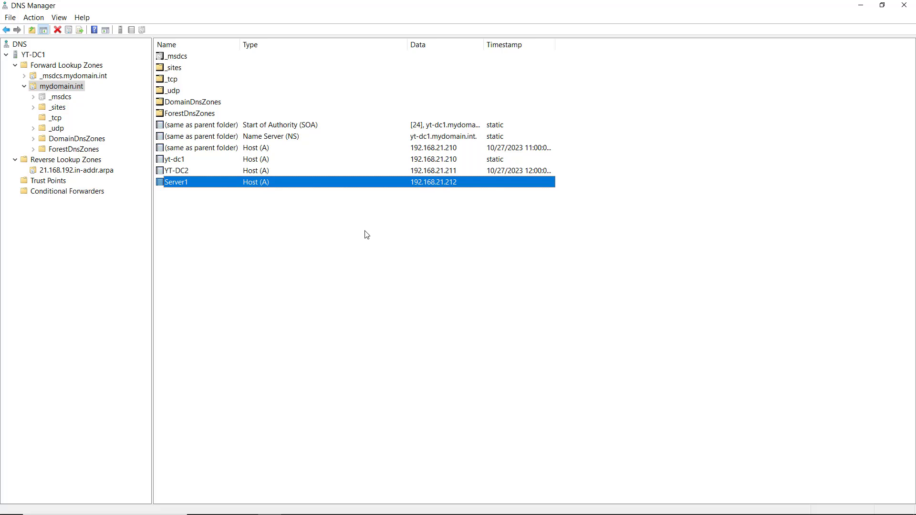
mouse_move(365, 282)
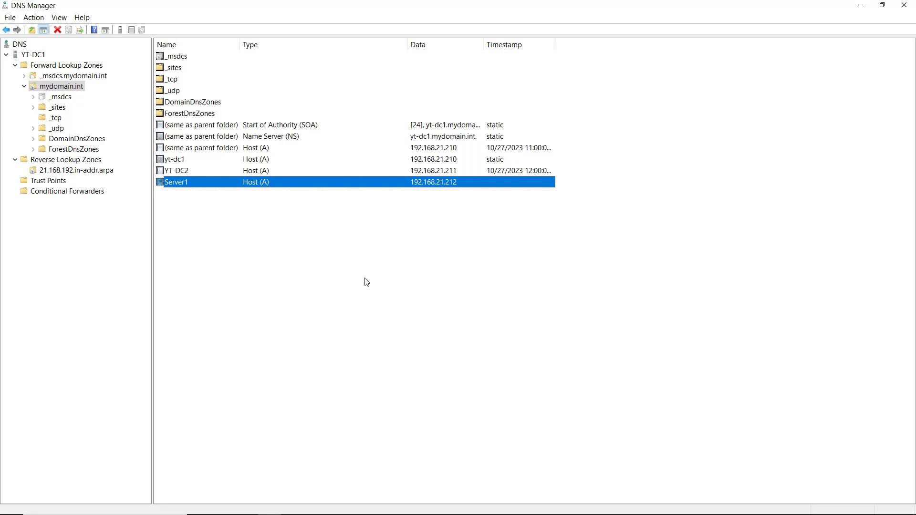
mouse_move(362, 297)
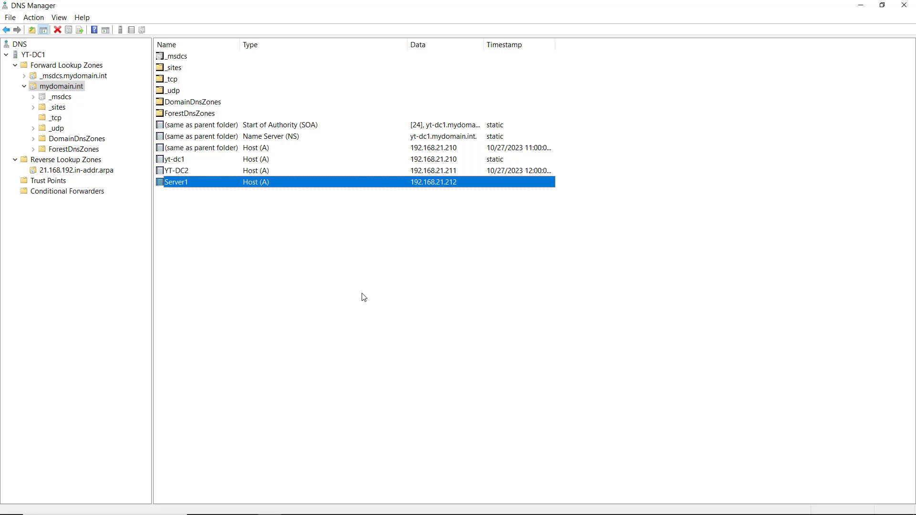
mouse_move(348, 279)
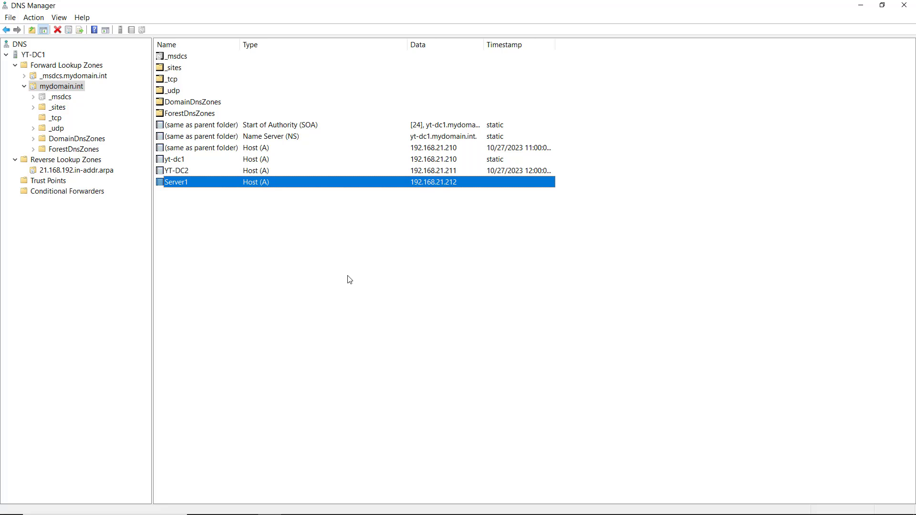
mouse_move(115, 180)
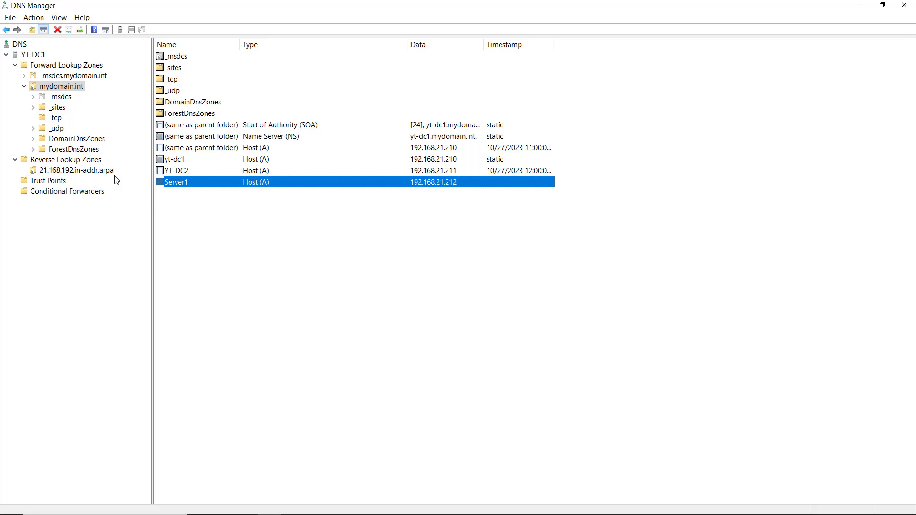
Start a New Pointer (PTR) record from the 21.168.192.in-addr.arpa zone's context menu
click(76, 169)
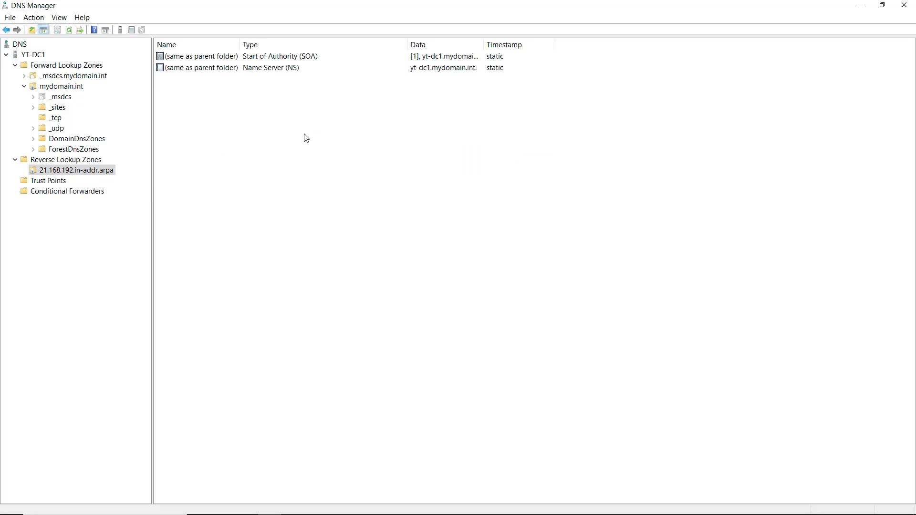
mouse_move(315, 133)
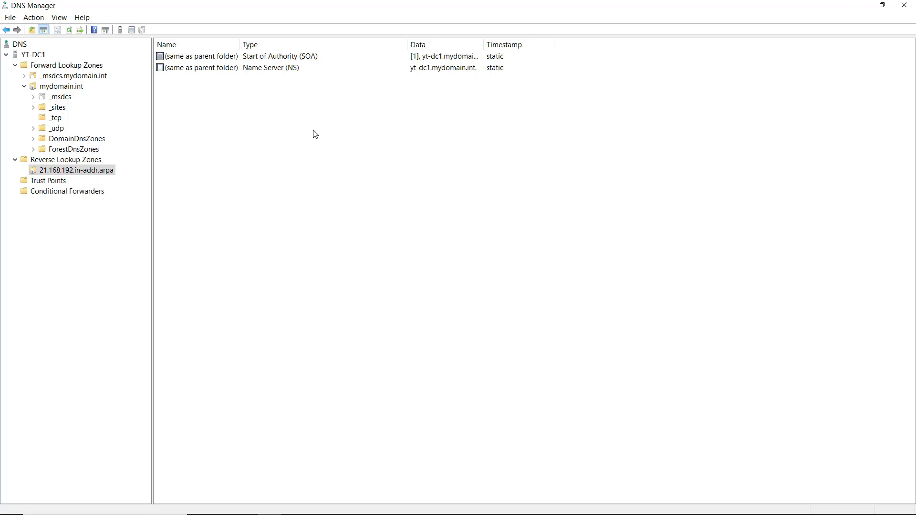
right_click(314, 134)
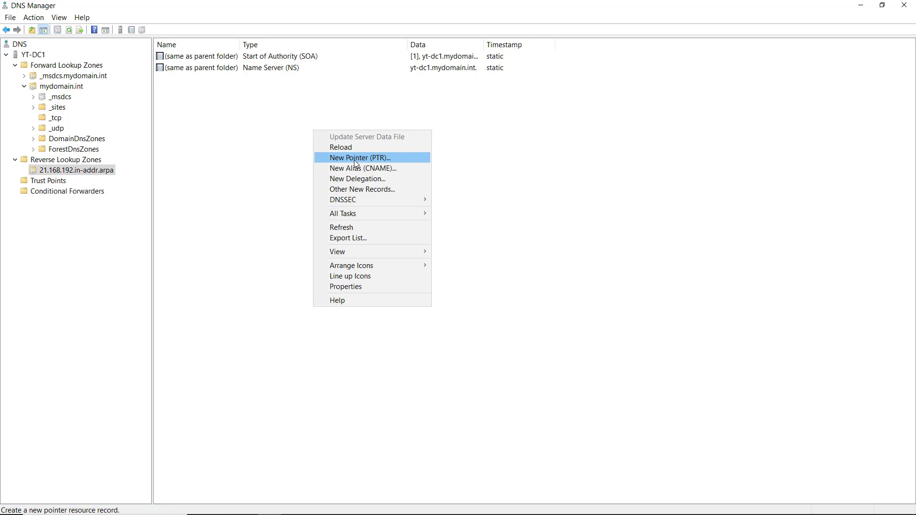
click(359, 158)
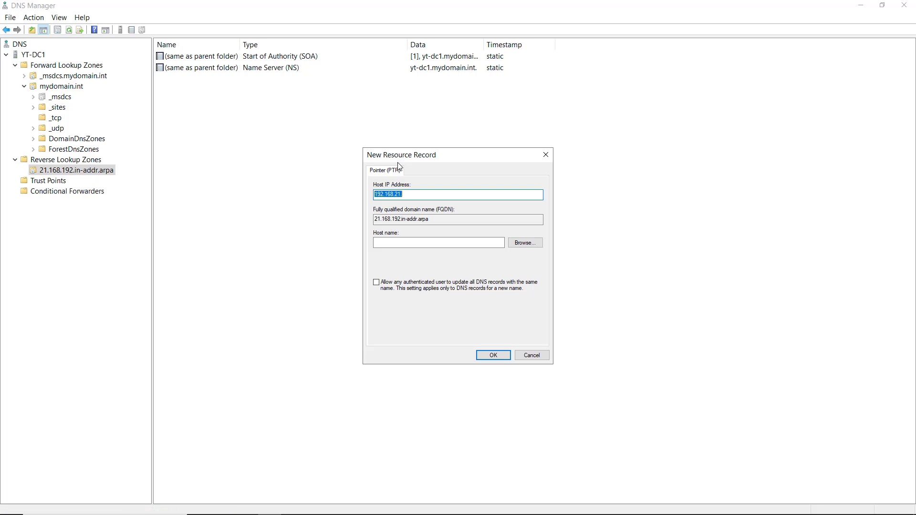
Enter host IP 192.168.21.212 and host name server1.mydomain.int, then browse existing records
click(399, 194)
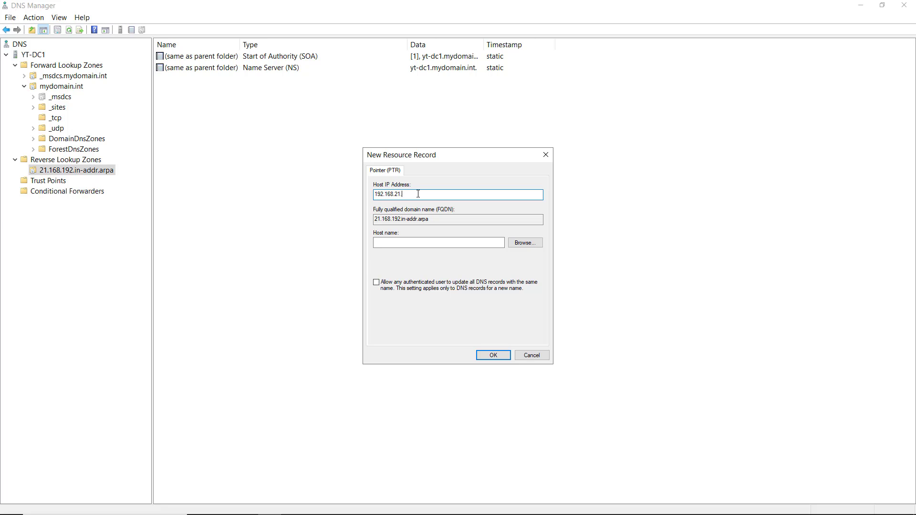
mouse_move(108, 172)
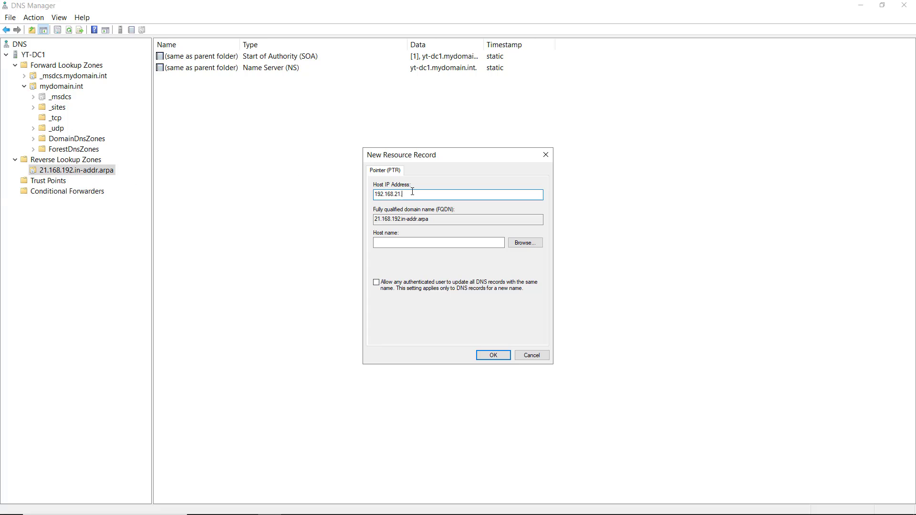
text(.21)
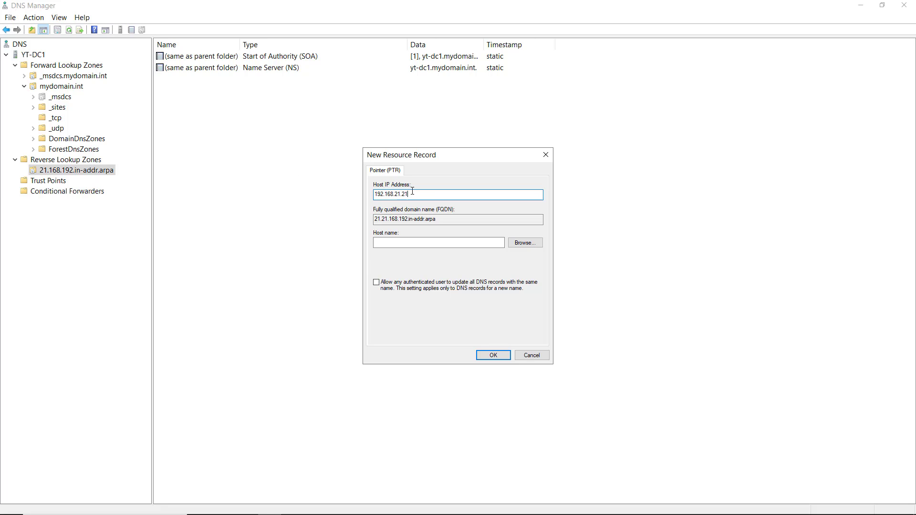
text(2)
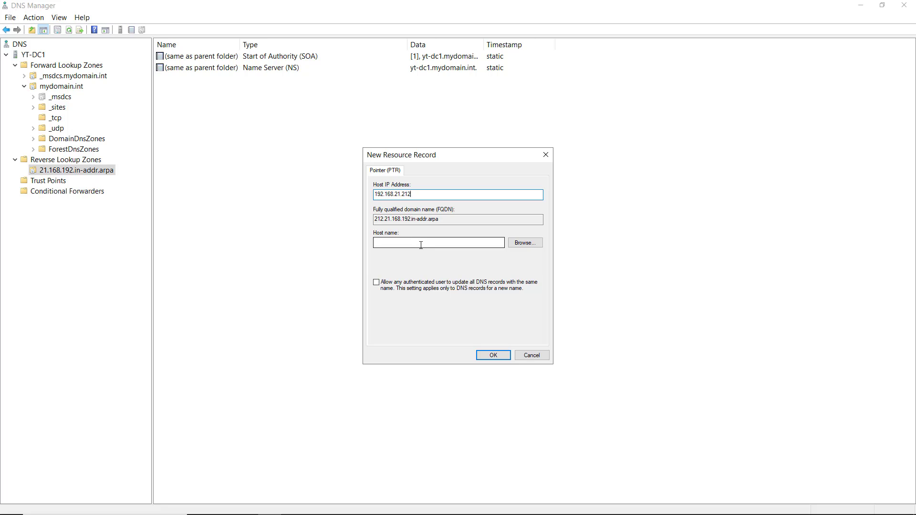
text(server1.)
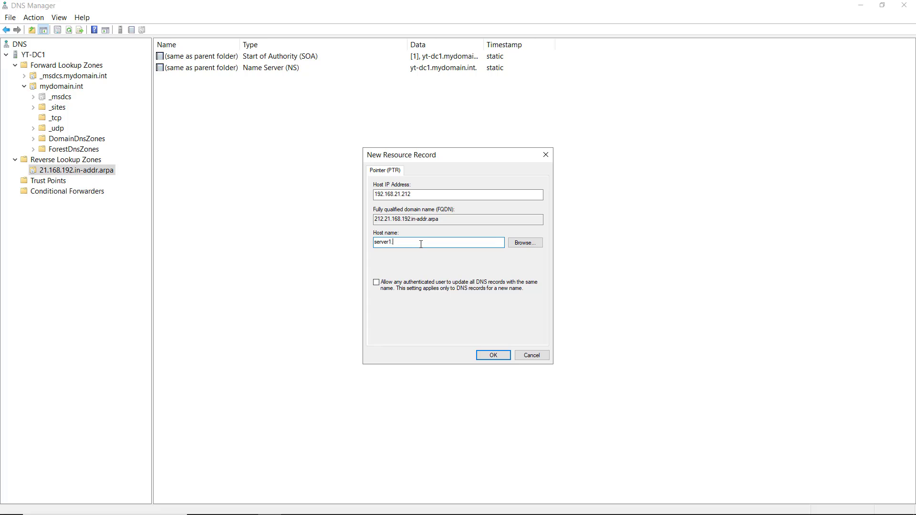
text(mydomain.)
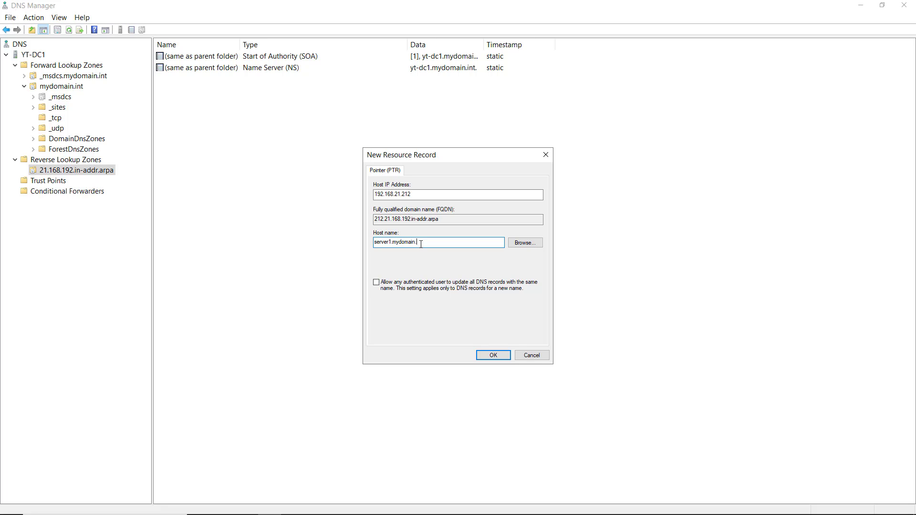
text(int)
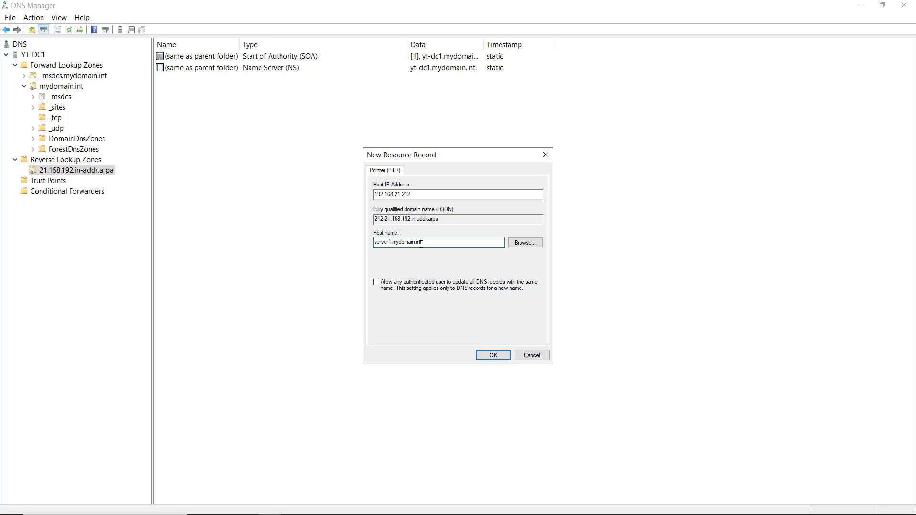
click(524, 242)
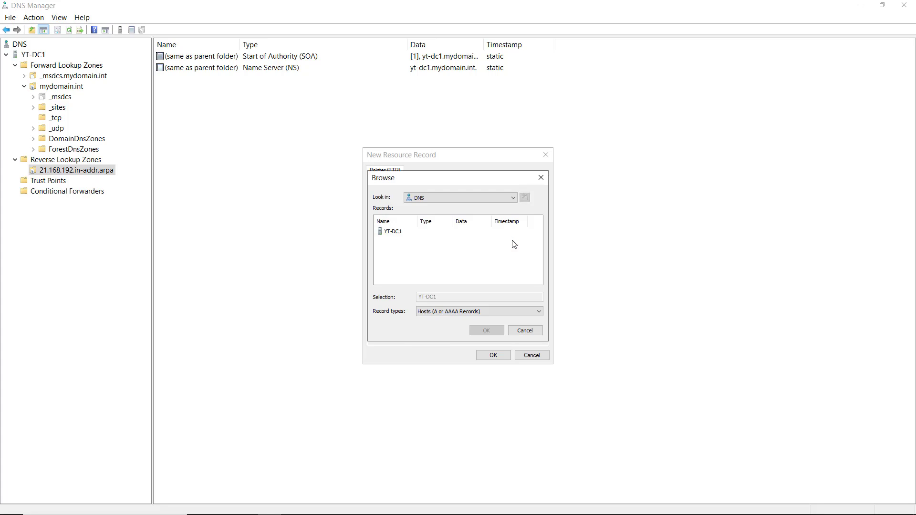
Save the PTR record for server1.mydomain.int and open an administrator Command Prompt
click(486, 330)
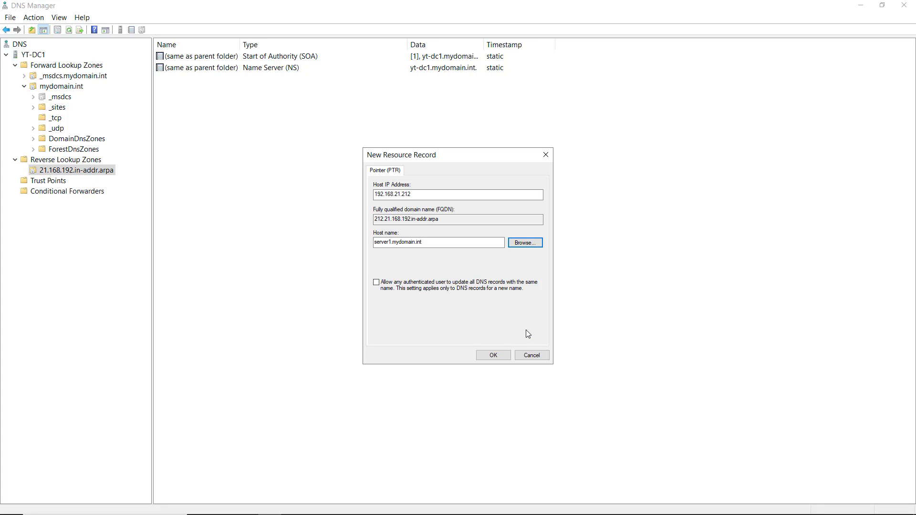
click(492, 354)
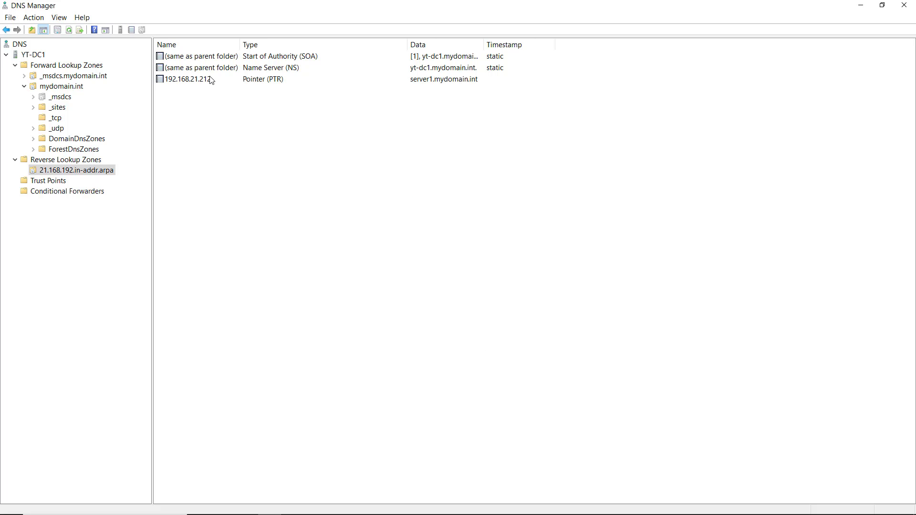
click(187, 79)
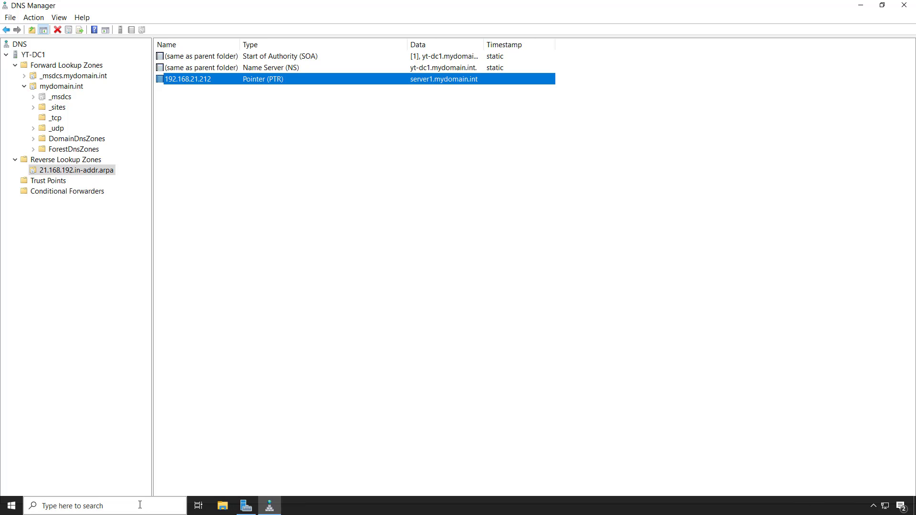
text(command Prompt)
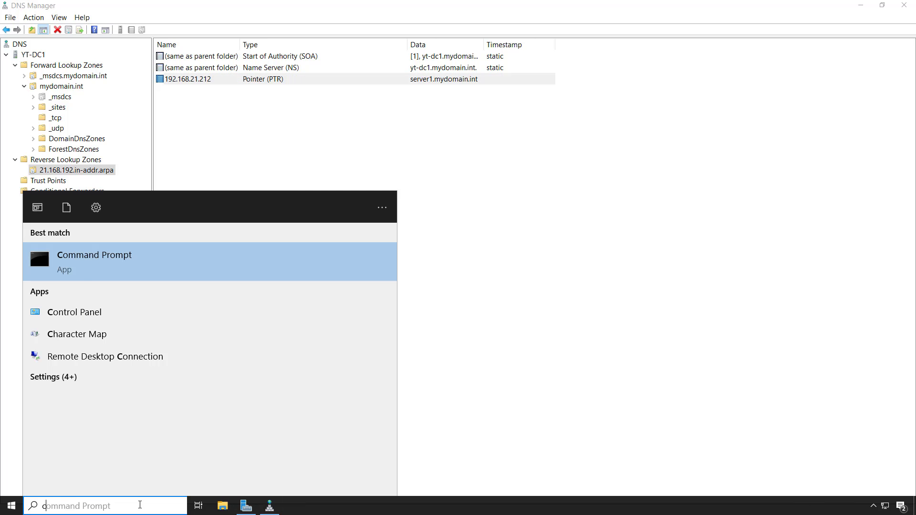
text(cmd)
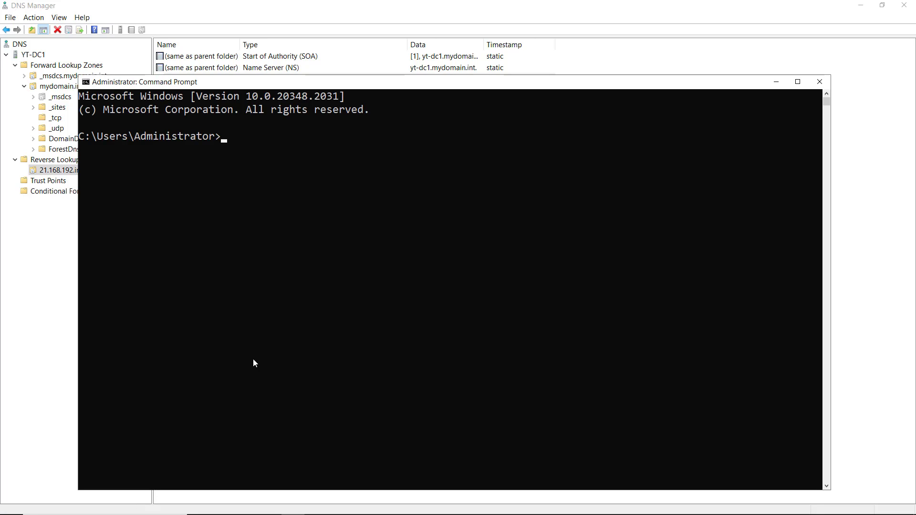
Type the reverse-lookup ping command 'ping -a 192.168.21.2' without running it yet
text(pin)
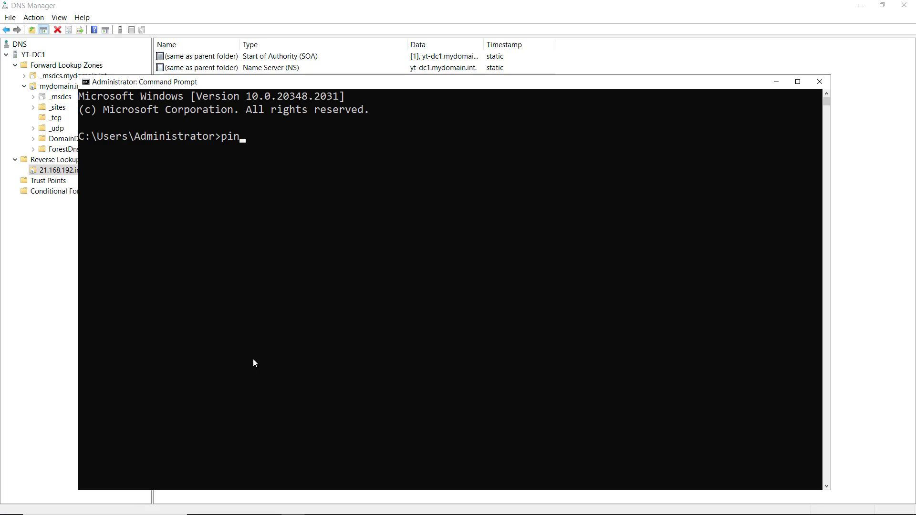
text(g)
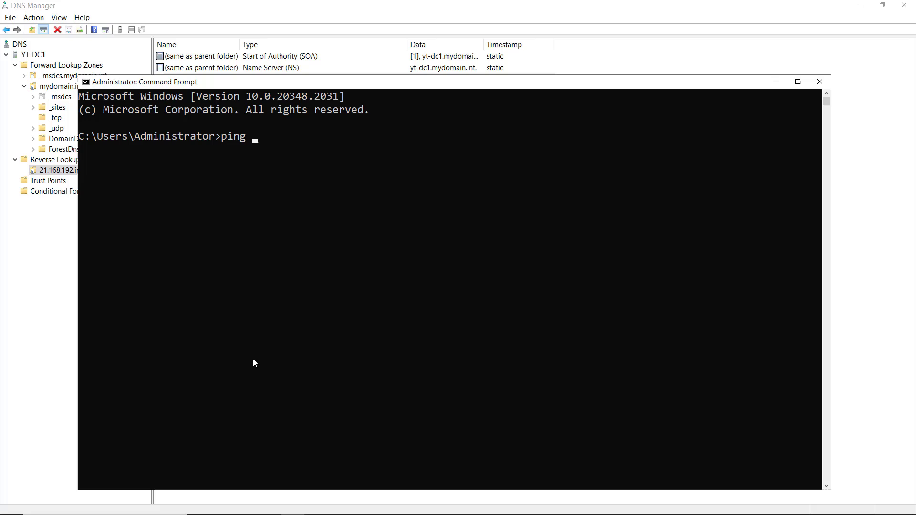
text(-)
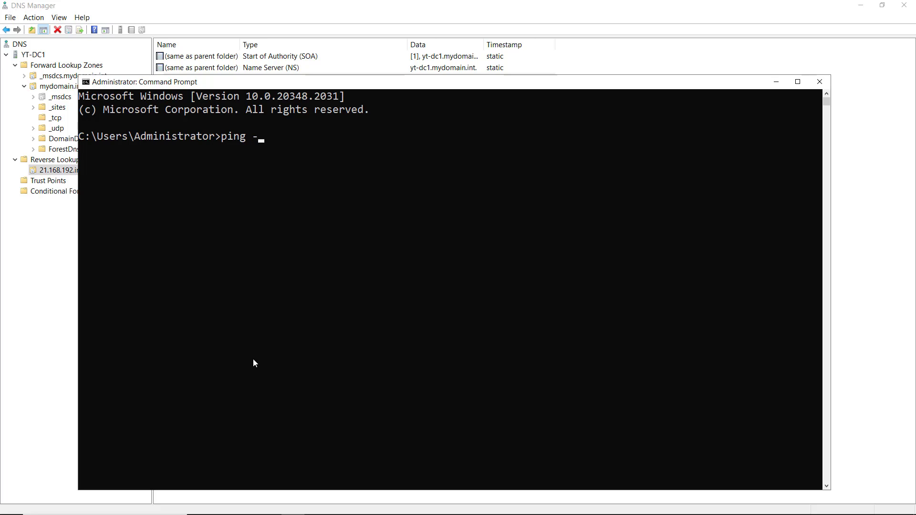
text(a)
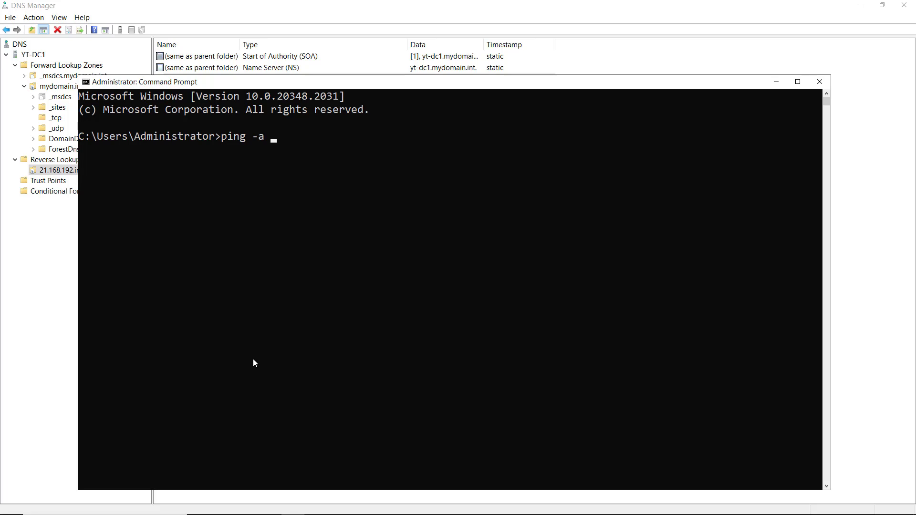
text(192.1)
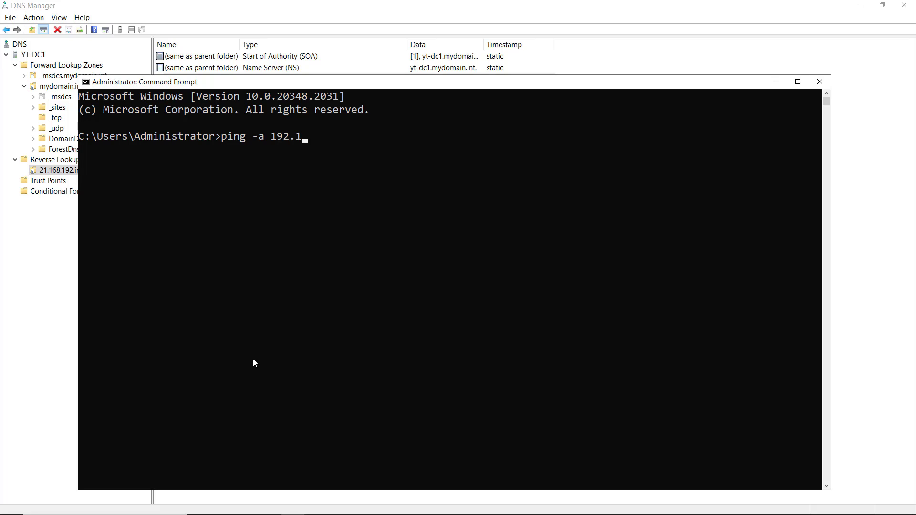
text(68.21.2)
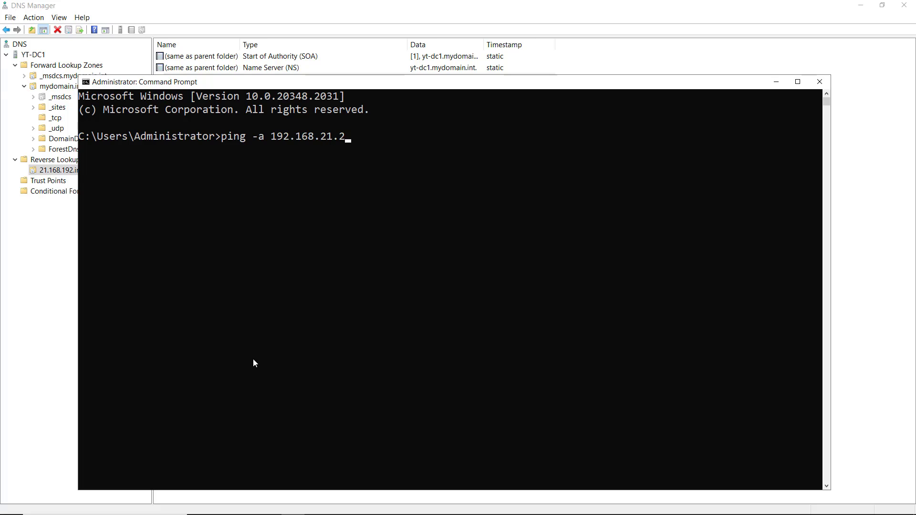